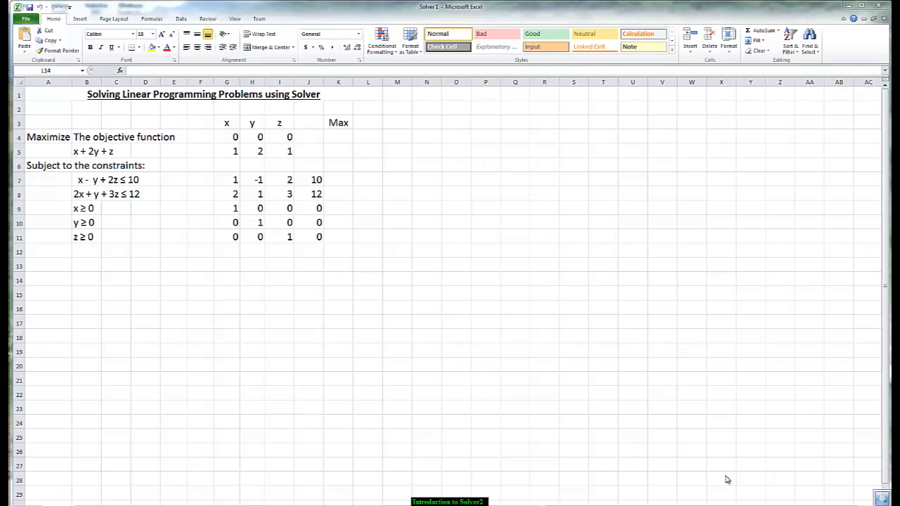
{"action": "mouse_move", "coordinate": [729, 479]}
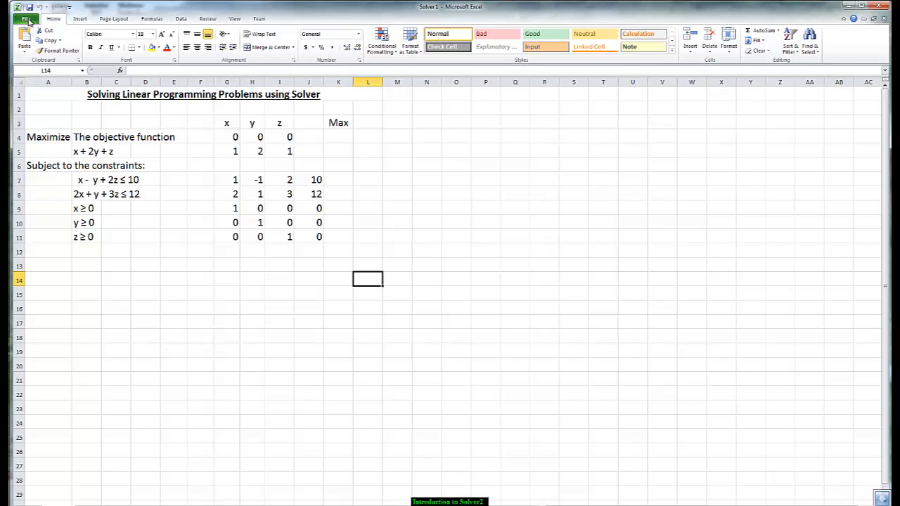
Enable the Solver Add-in from the Excel Add-ins list in File Options.
{"action": "left_click", "coordinate": [28, 18]}
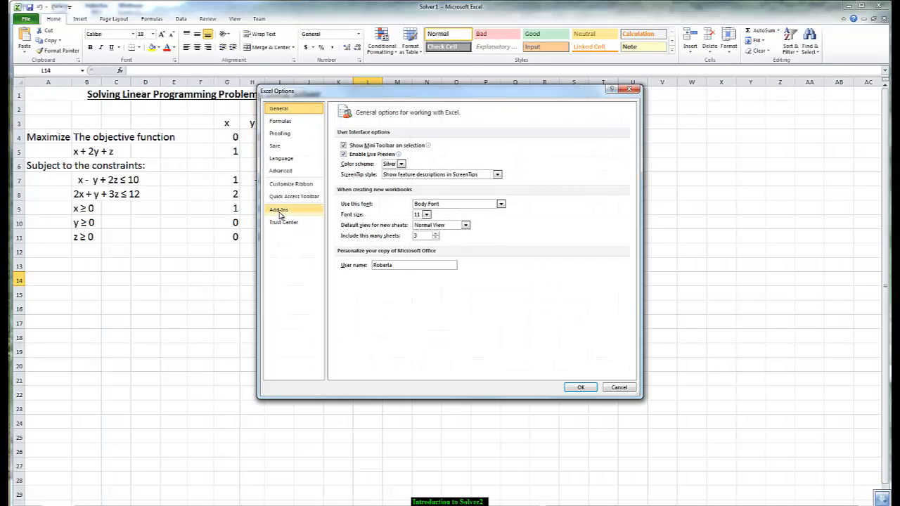
{"action": "left_click", "coordinate": [278, 209]}
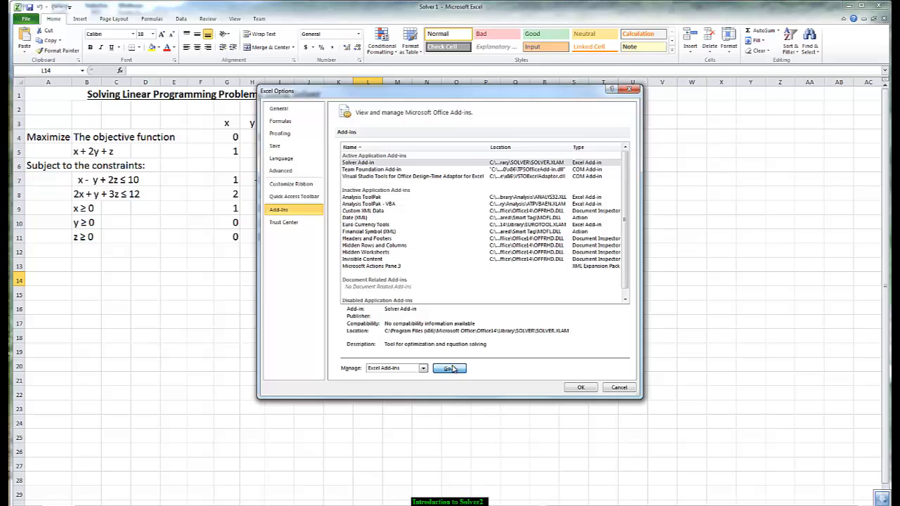
{"action": "left_click", "coordinate": [448, 368]}
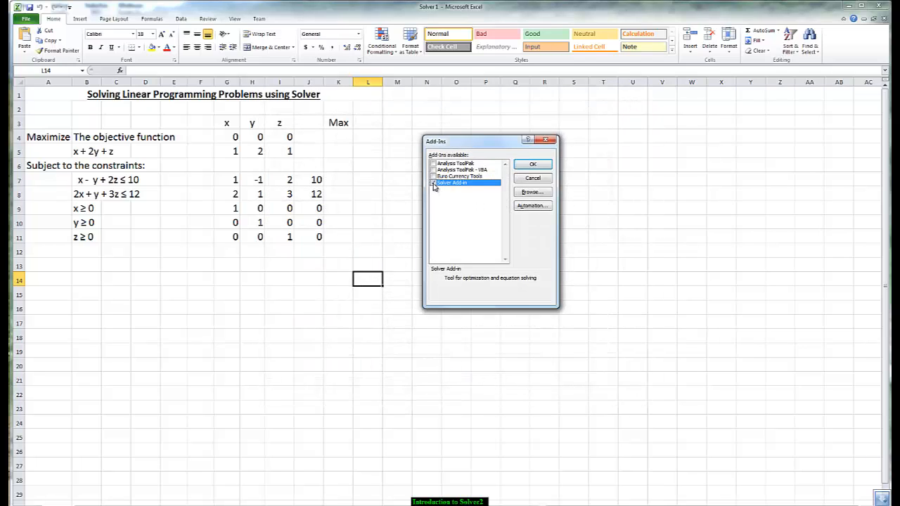
{"action": "left_click", "coordinate": [532, 164]}
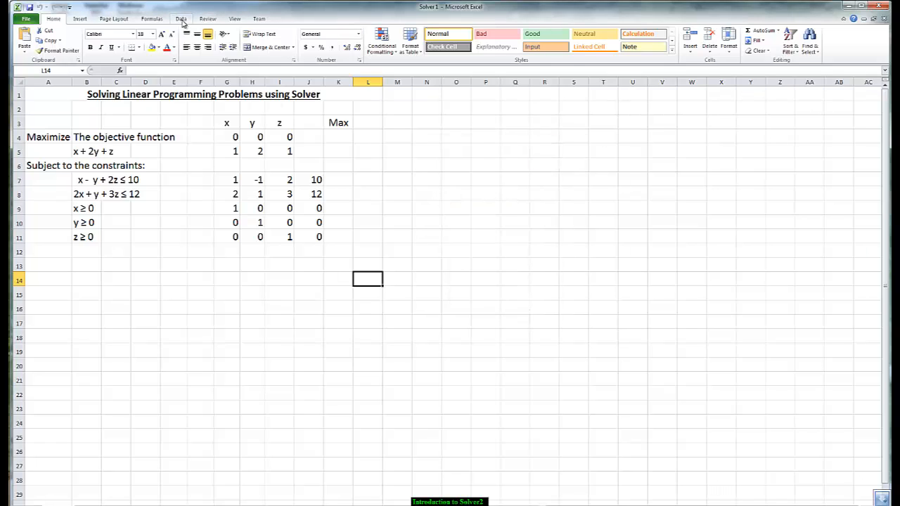
Show the Data ribbon, where Solver appears in the Analysis group.
{"action": "left_click", "coordinate": [181, 19]}
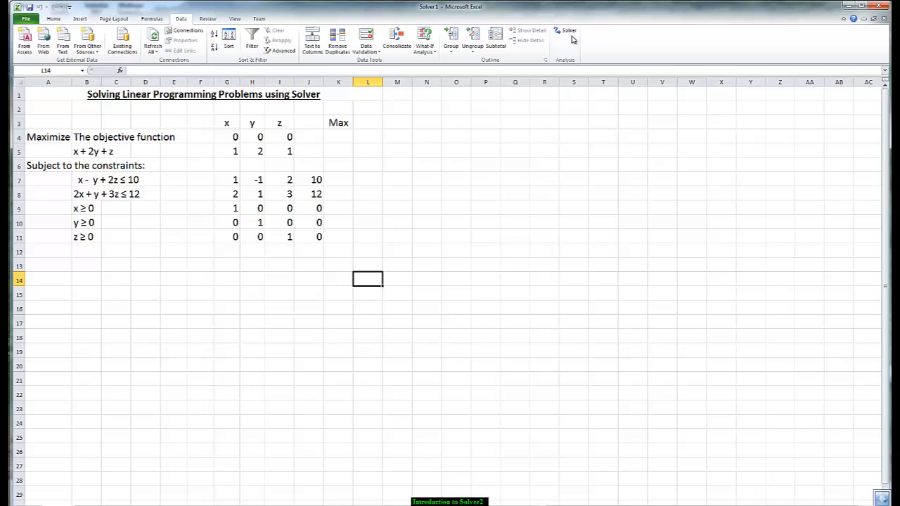
{"action": "mouse_move", "coordinate": [412, 174]}
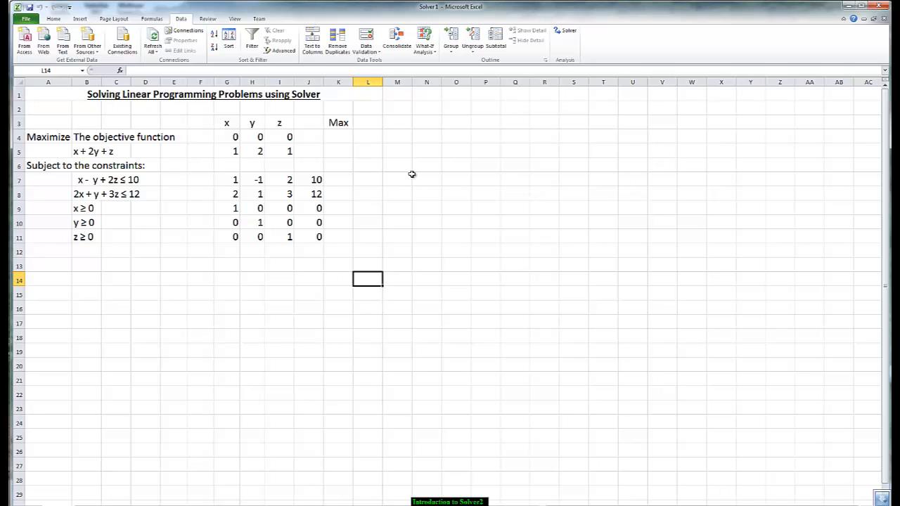
{"action": "mouse_move", "coordinate": [249, 173]}
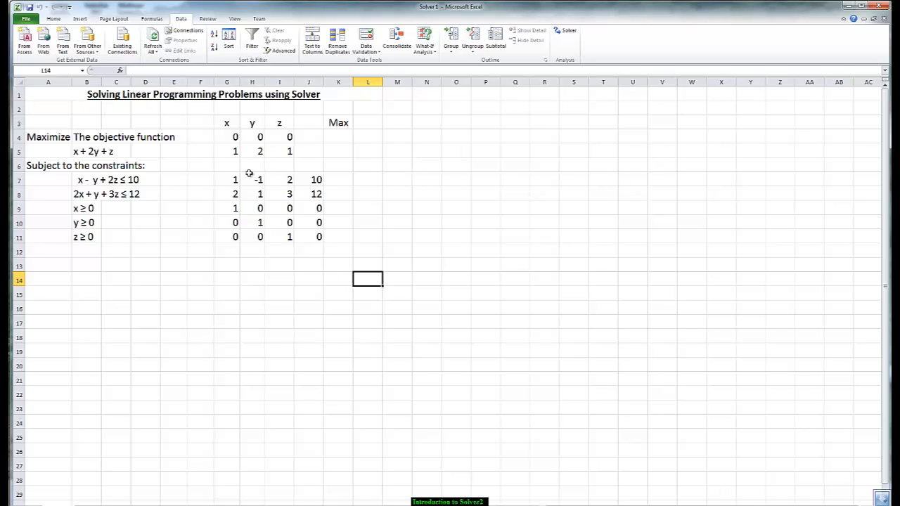
{"action": "mouse_move", "coordinate": [189, 313]}
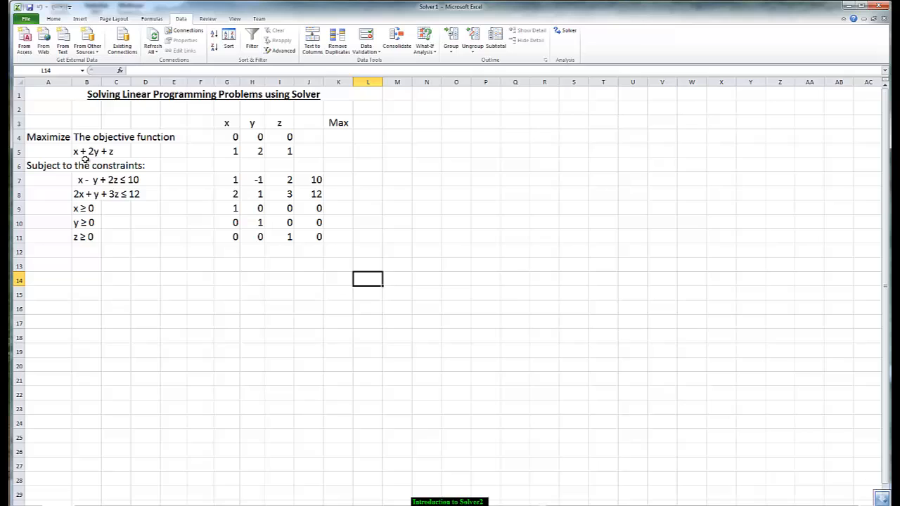
{"action": "mouse_move", "coordinate": [113, 154]}
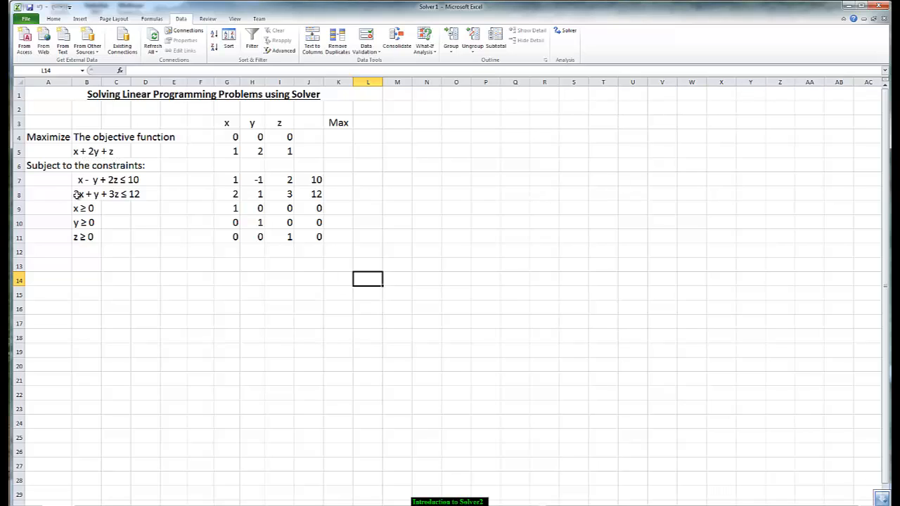
{"action": "mouse_move", "coordinate": [118, 194]}
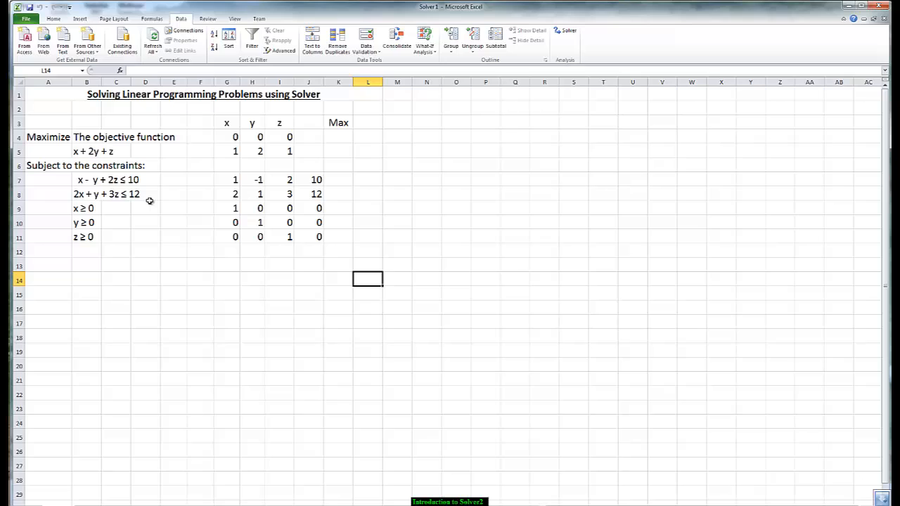
{"action": "mouse_move", "coordinate": [93, 208]}
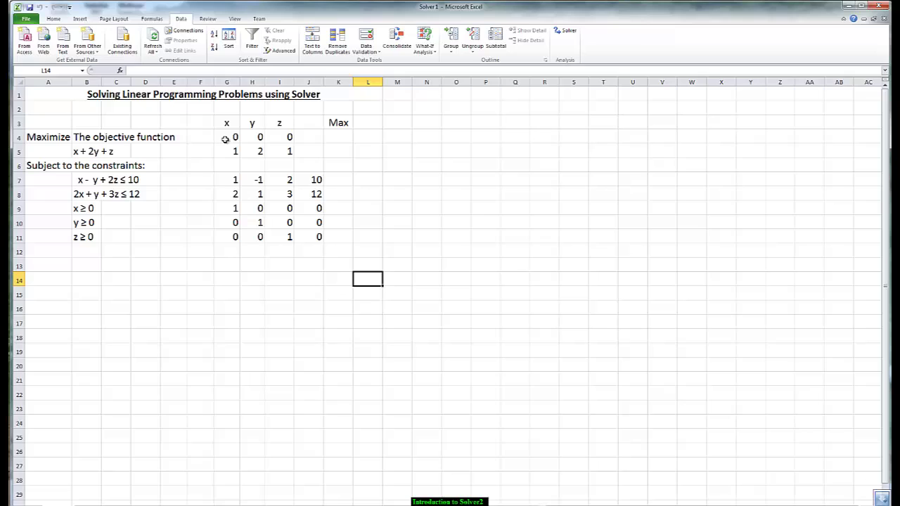
{"action": "mouse_move", "coordinate": [285, 136]}
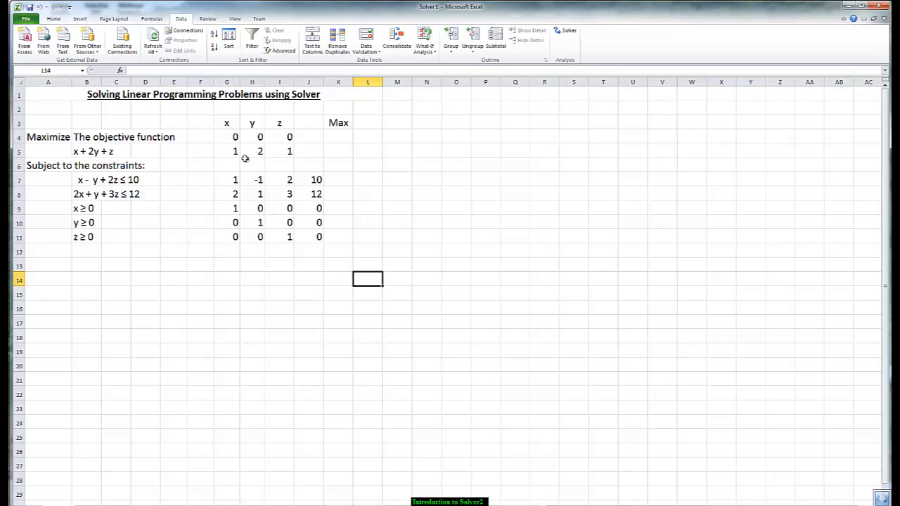
{"action": "mouse_move", "coordinate": [232, 164]}
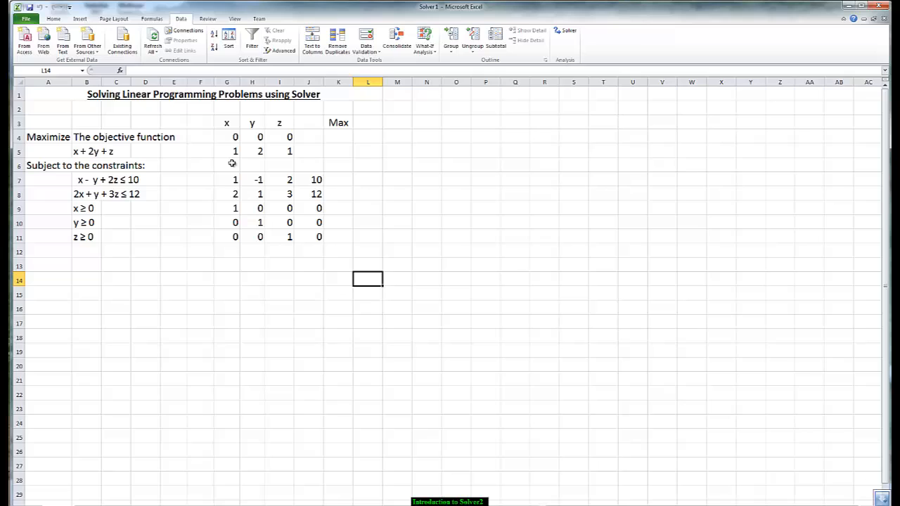
{"action": "mouse_move", "coordinate": [230, 180]}
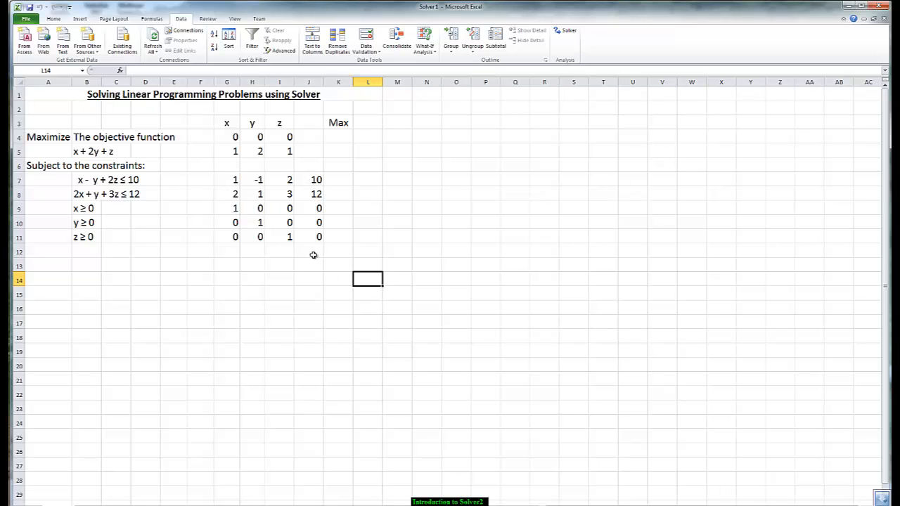
{"action": "mouse_move", "coordinate": [309, 180]}
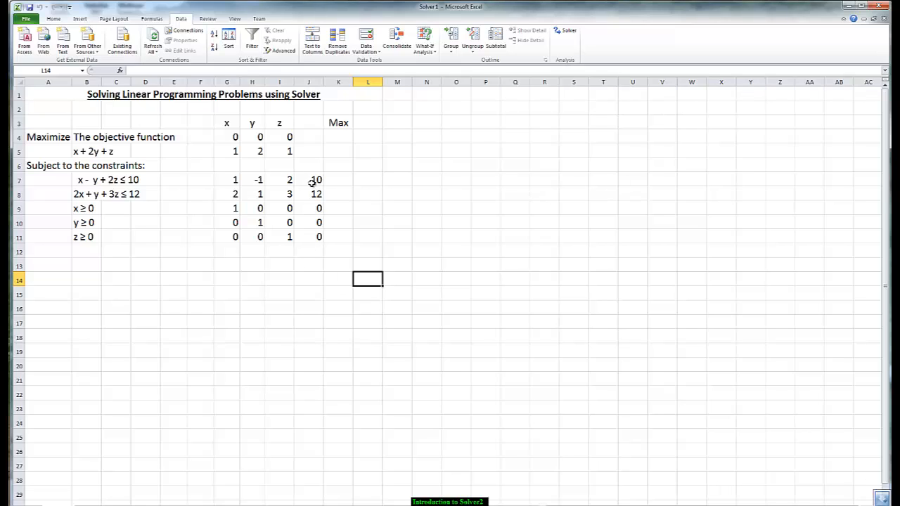
{"action": "mouse_move", "coordinate": [309, 237]}
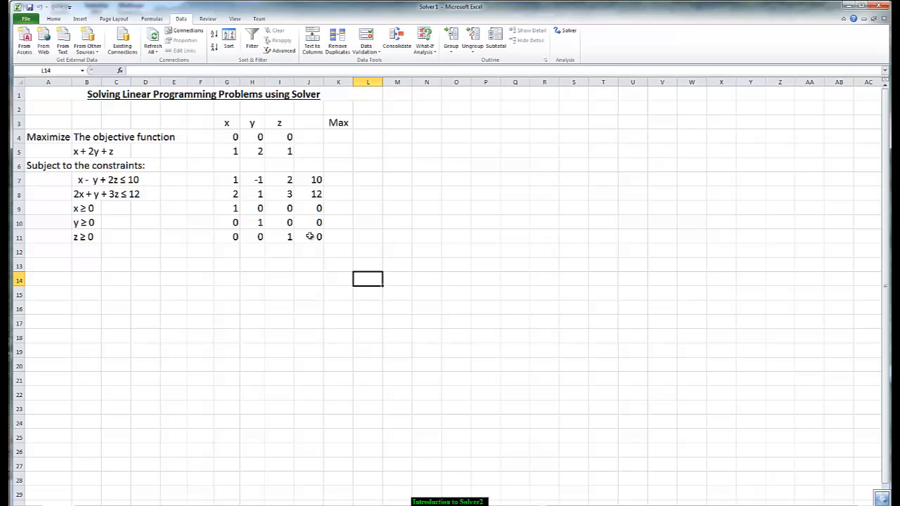
{"action": "mouse_move", "coordinate": [251, 211]}
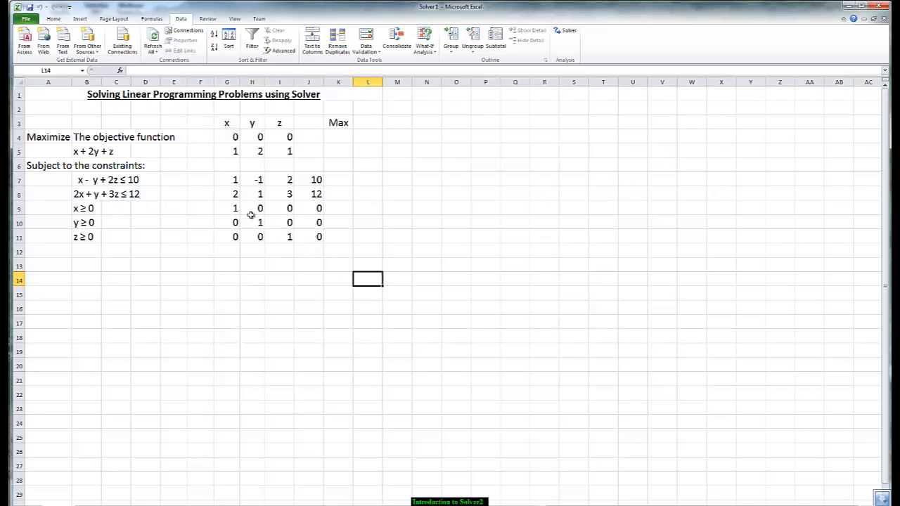
{"action": "mouse_move", "coordinate": [319, 208]}
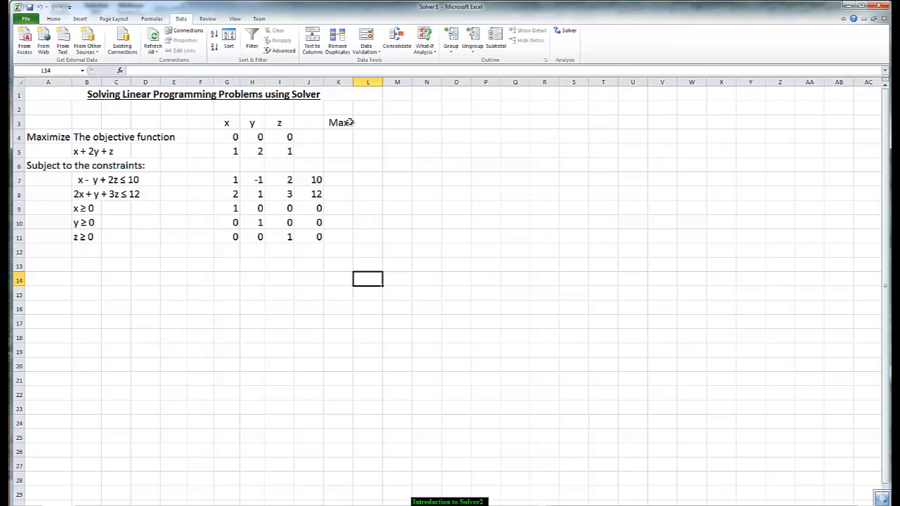
{"action": "mouse_move", "coordinate": [337, 236]}
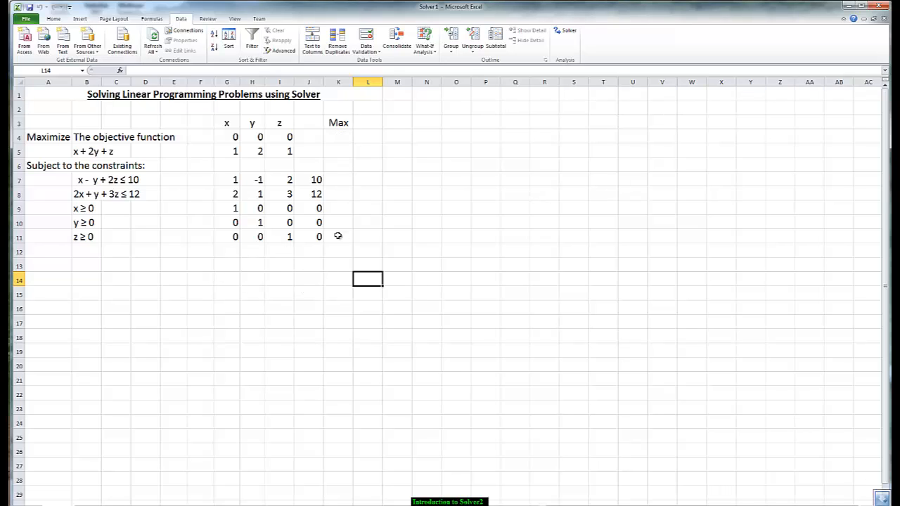
{"action": "mouse_move", "coordinate": [337, 152]}
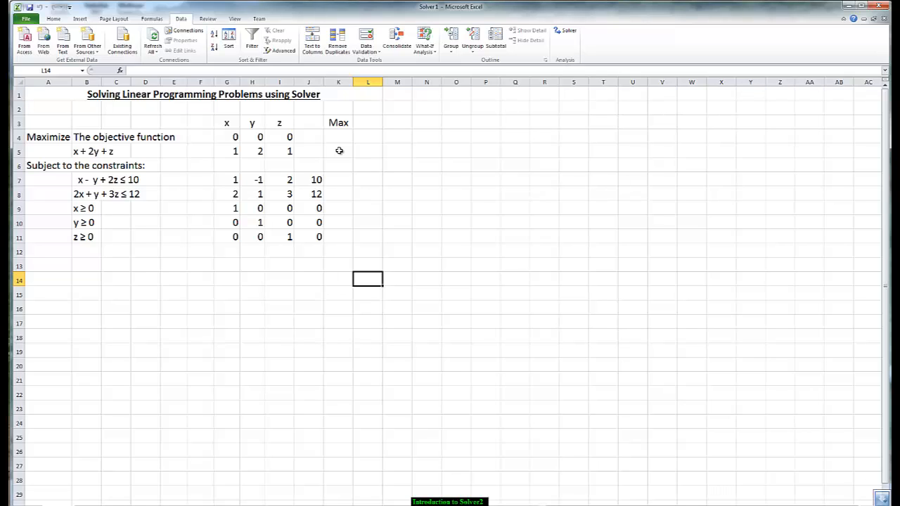
Enter =G5*$G$4+H5*$H$4+I5*$I$4 in K5 as the objective formula.
{"action": "left_click", "coordinate": [338, 150]}
{"action": "type", "text": "=G5*$G$4"}
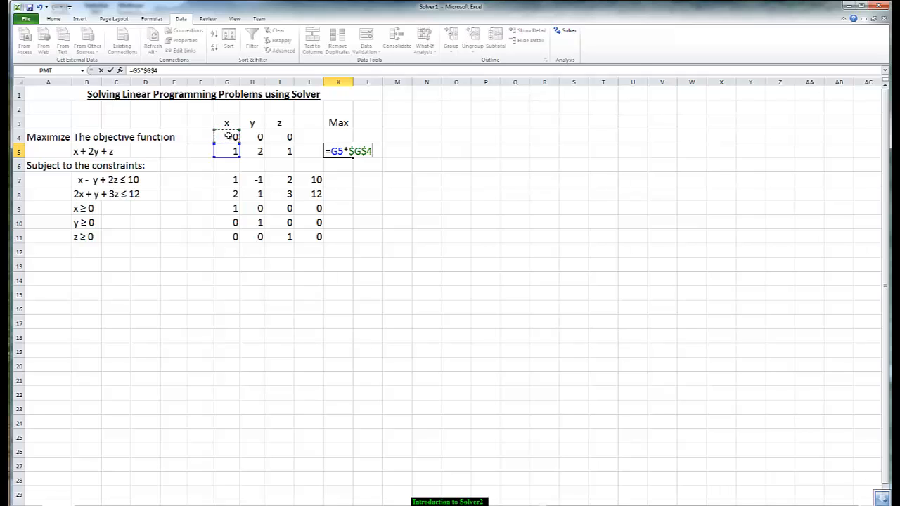
{"action": "left_click", "coordinate": [251, 151]}
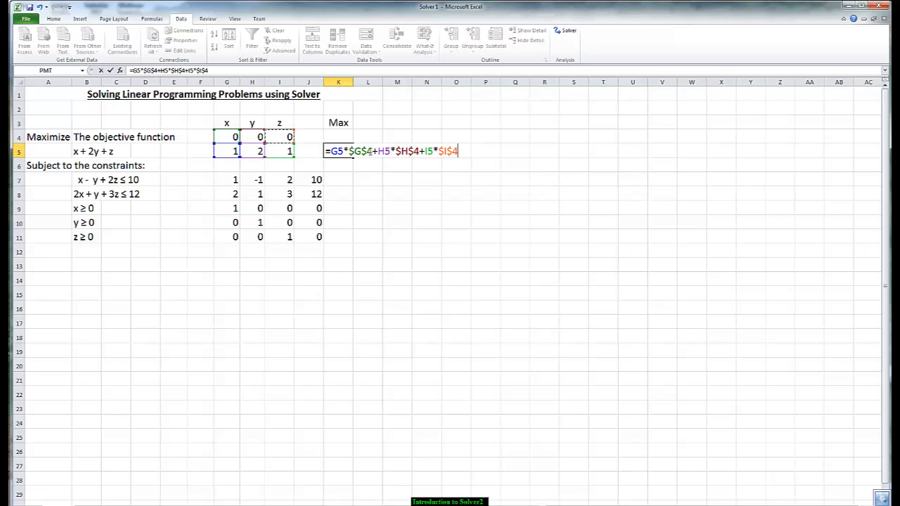
{"action": "mouse_move", "coordinate": [356, 162]}
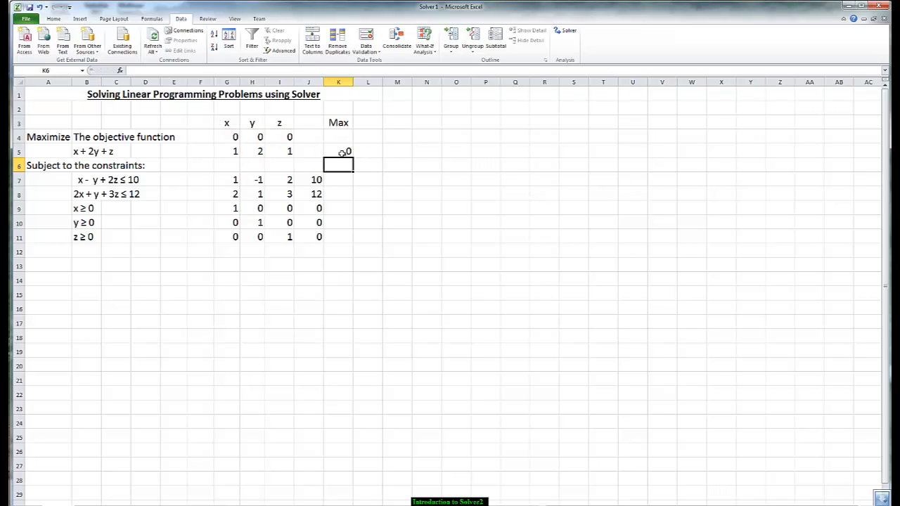
{"action": "left_click", "coordinate": [338, 151]}
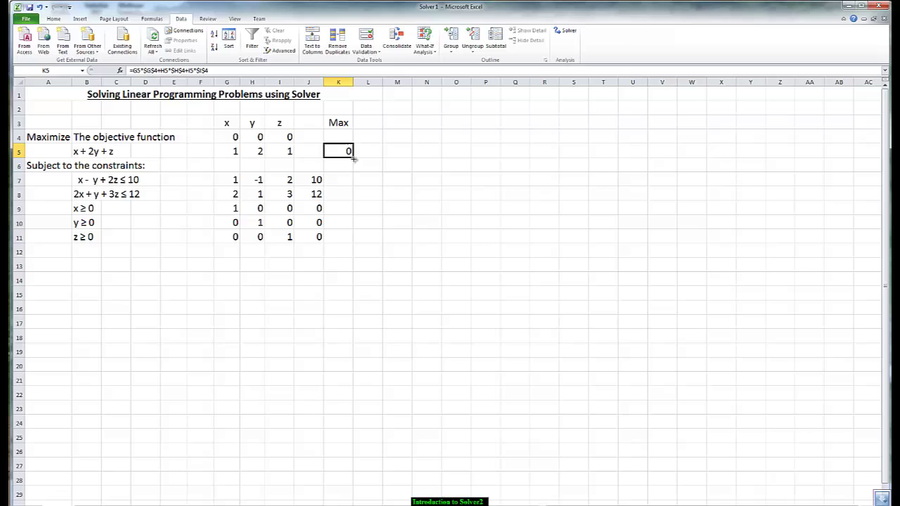
{"action": "left_click_drag", "start_coordinate": [338, 151], "coordinate": [338, 237]}
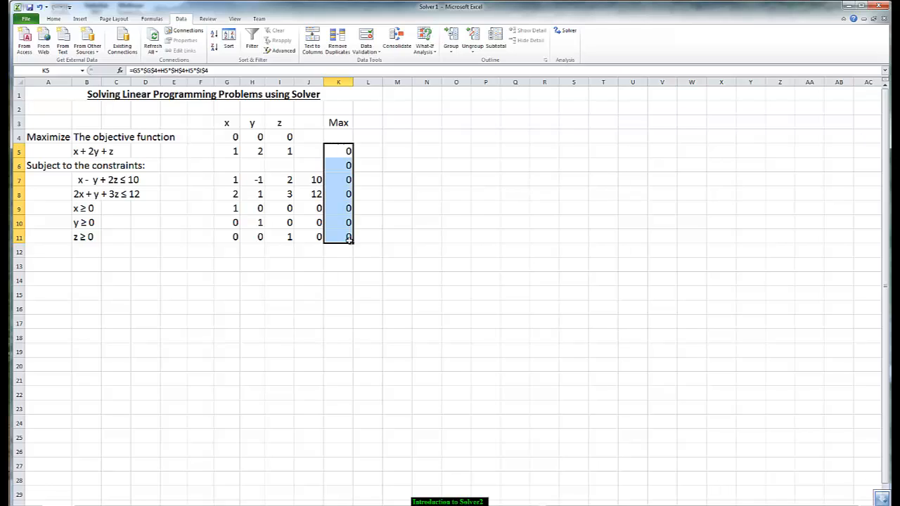
{"action": "left_click", "coordinate": [338, 165]}
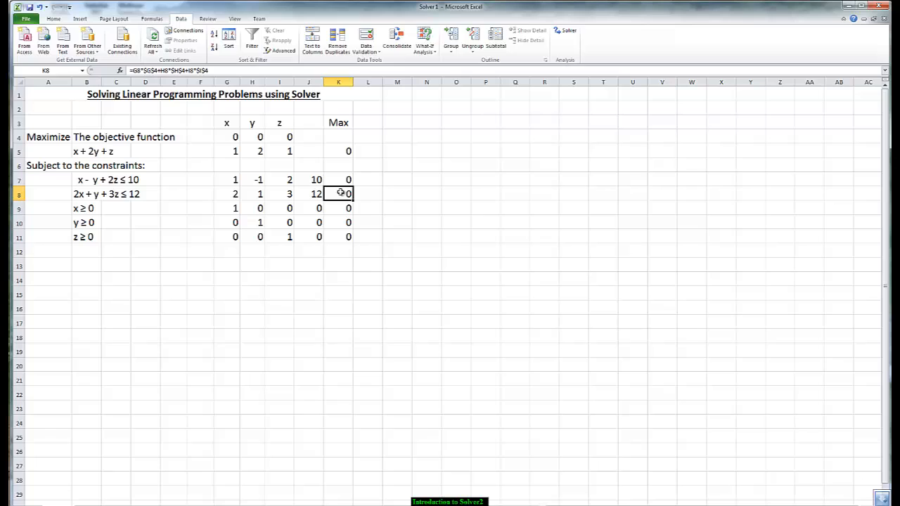
{"action": "double_click", "coordinate": [338, 194]}
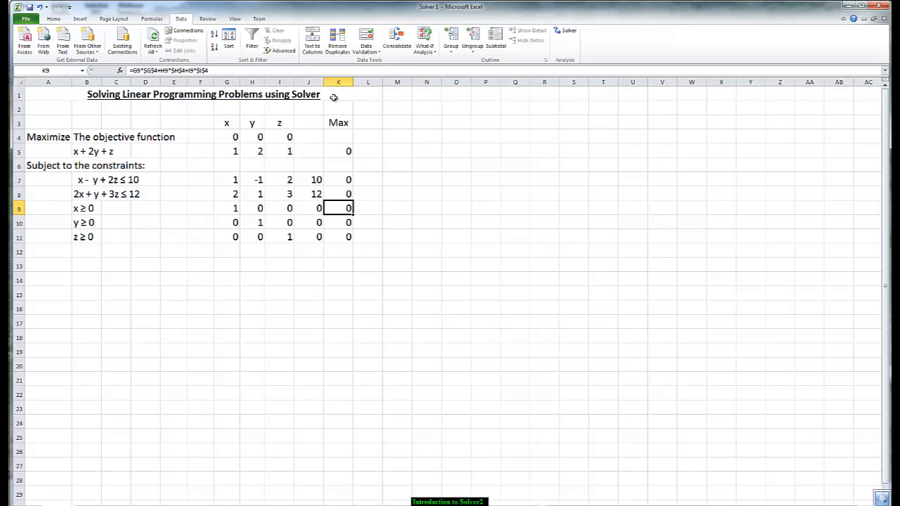
{"action": "mouse_move", "coordinate": [352, 135]}
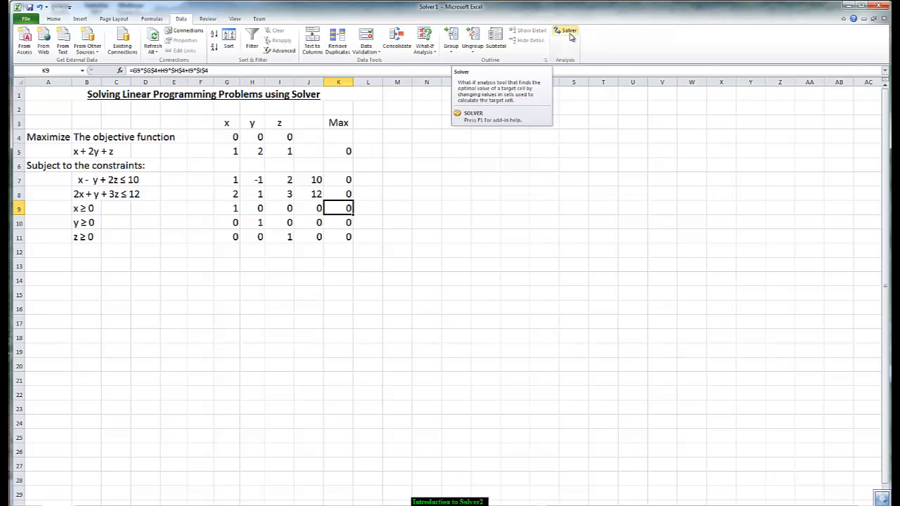
Reset all Solver settings, then maximize $K$5 by changing cells $G$4:$I$4.
{"action": "left_click", "coordinate": [570, 30]}
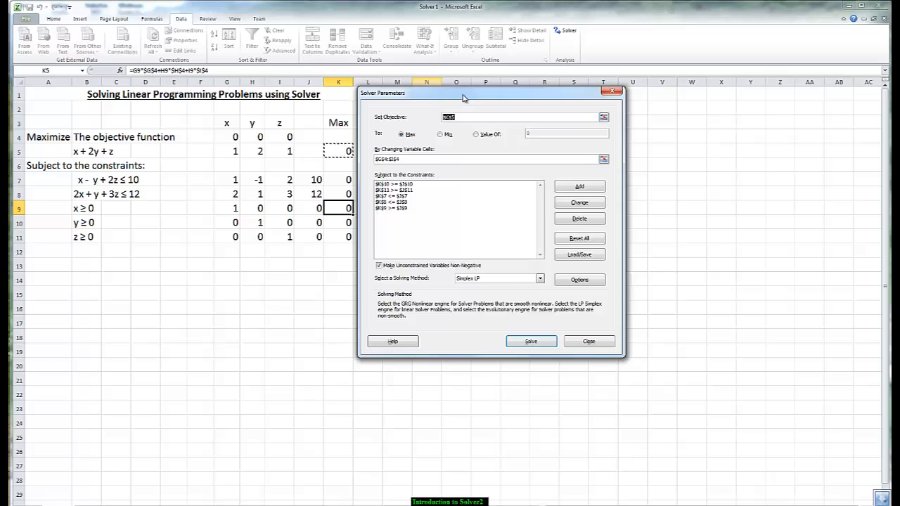
{"action": "left_click", "coordinate": [579, 238]}
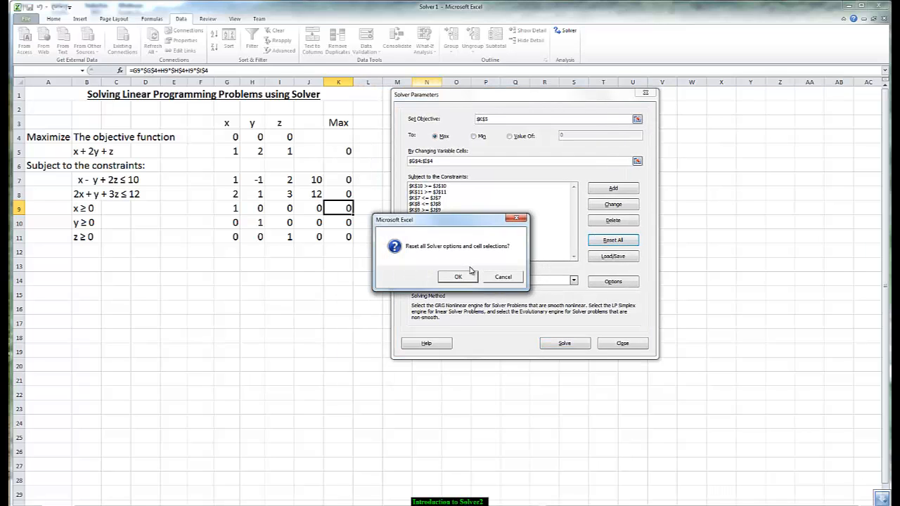
{"action": "left_click", "coordinate": [459, 277]}
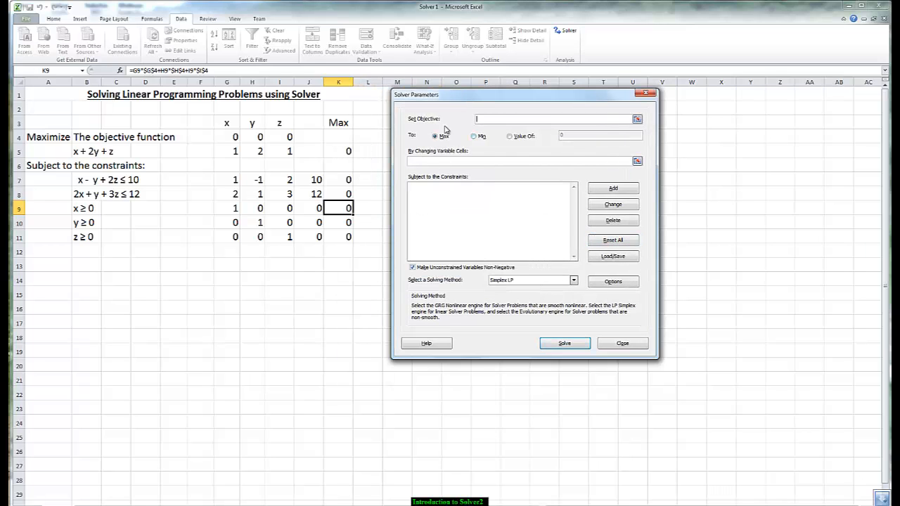
{"action": "mouse_move", "coordinate": [410, 133]}
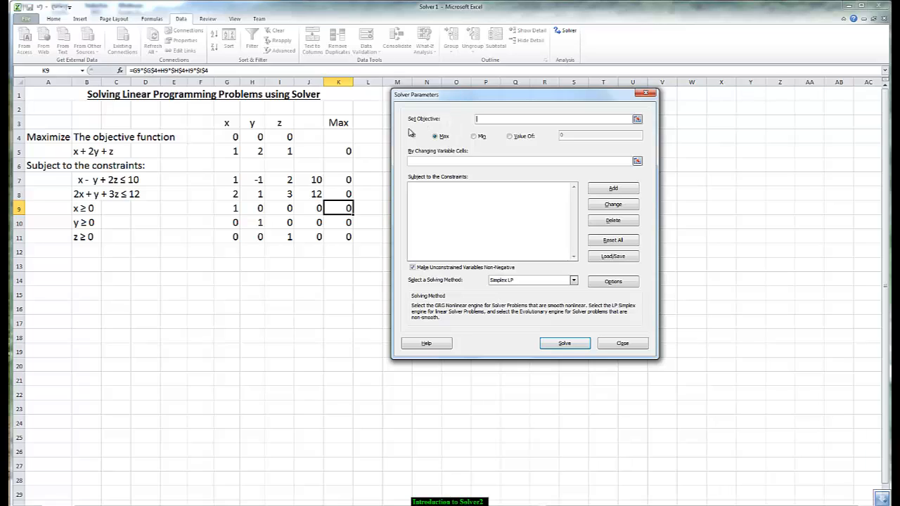
{"action": "left_click", "coordinate": [339, 150]}
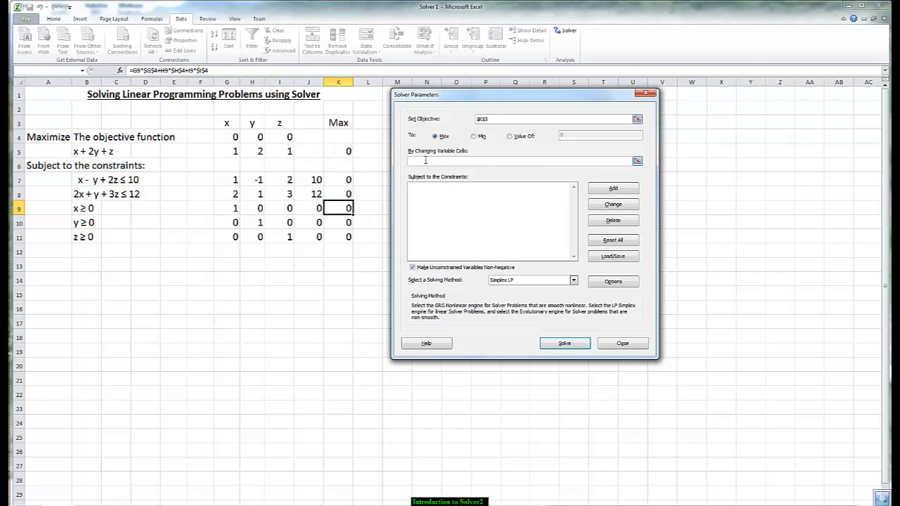
{"action": "left_click_drag", "start_coordinate": [226, 136], "coordinate": [252, 136]}
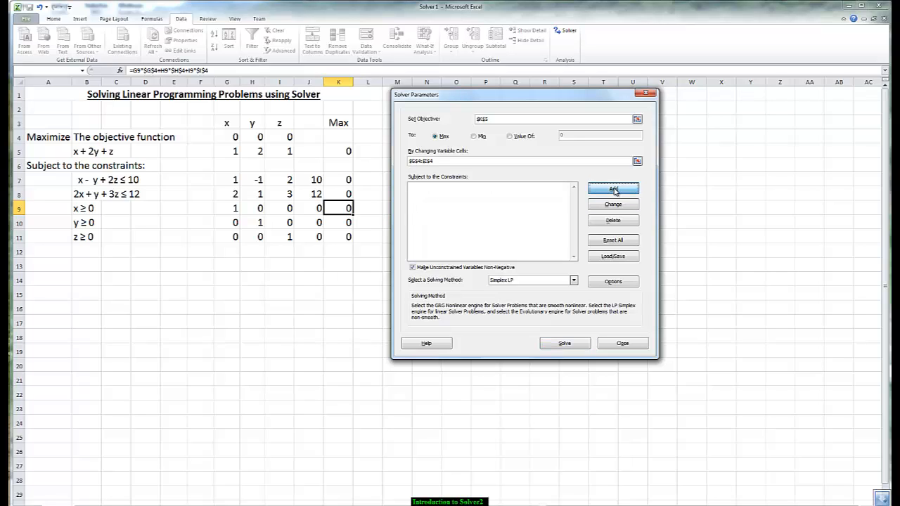
Add constraints K7<=J7, K8<=J8, K9>=J9, K10>=J10 and K11>=J11.
{"action": "left_click", "coordinate": [613, 189]}
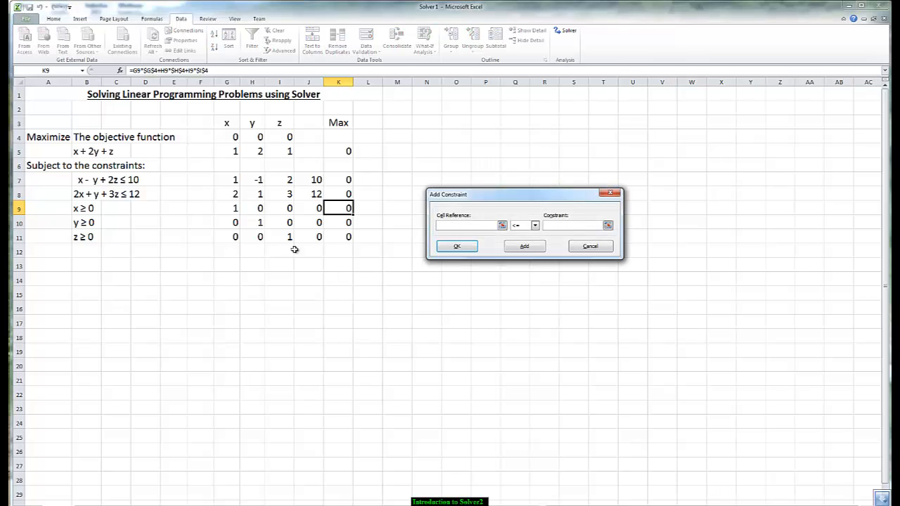
{"action": "mouse_move", "coordinate": [177, 191]}
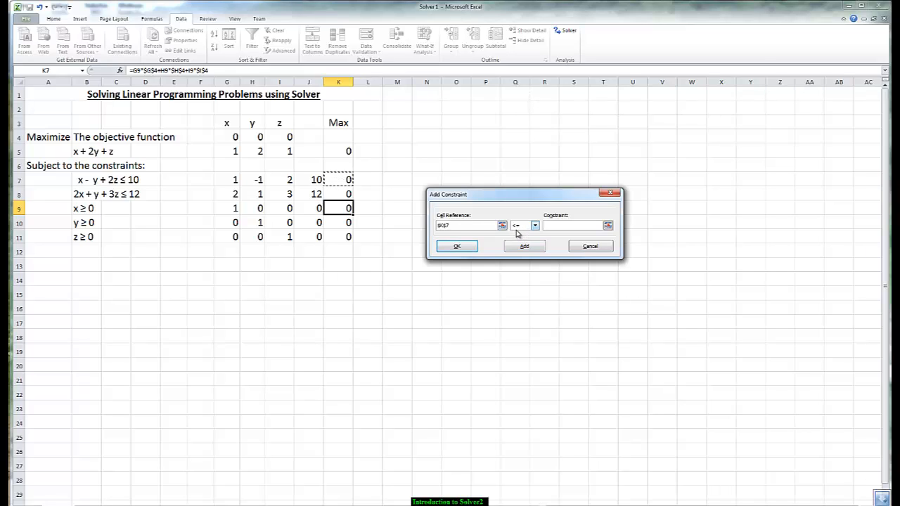
{"action": "left_click", "coordinate": [572, 225]}
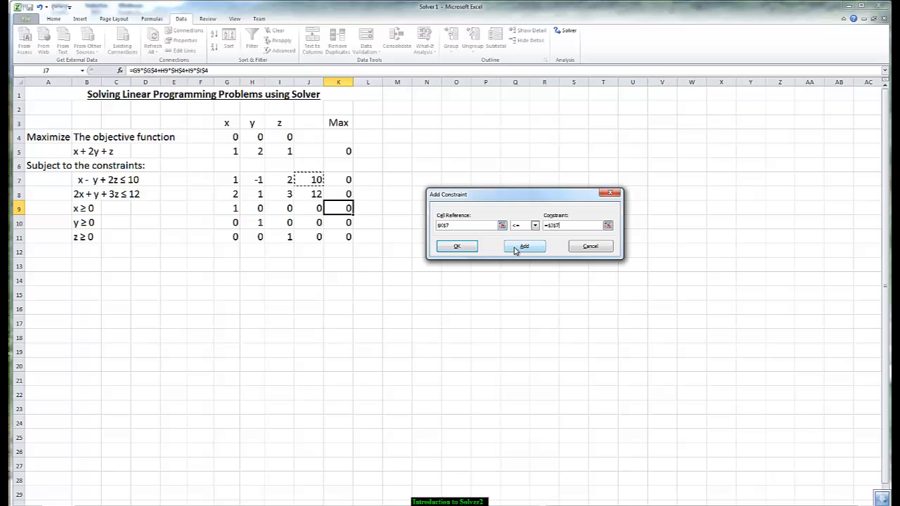
{"action": "left_click", "coordinate": [524, 246]}
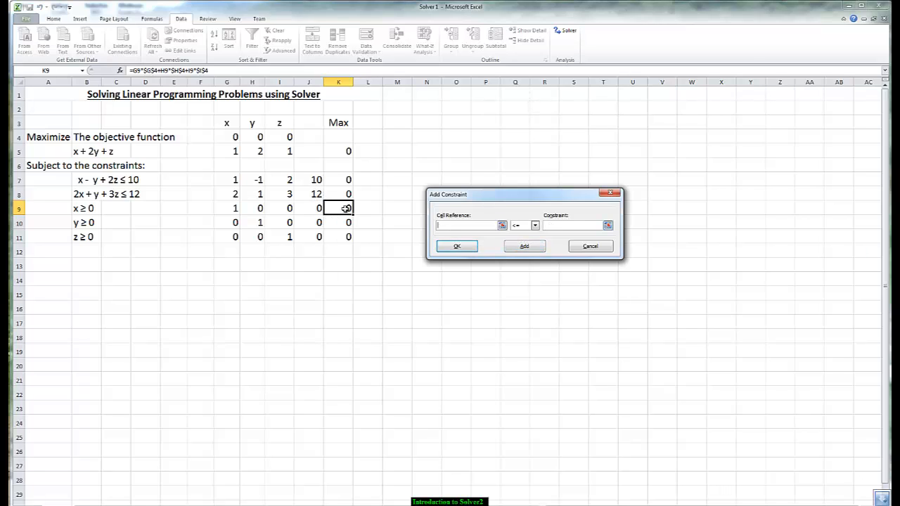
{"action": "left_click", "coordinate": [535, 225]}
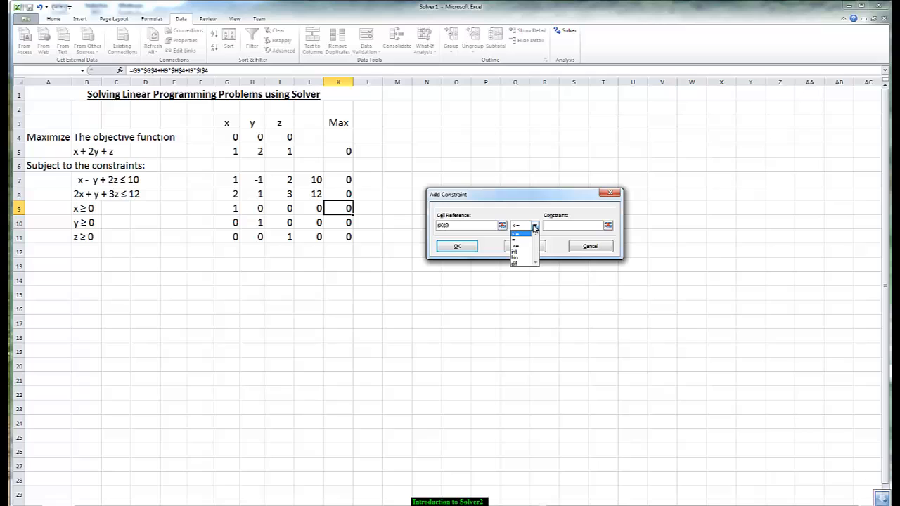
{"action": "left_click", "coordinate": [516, 245]}
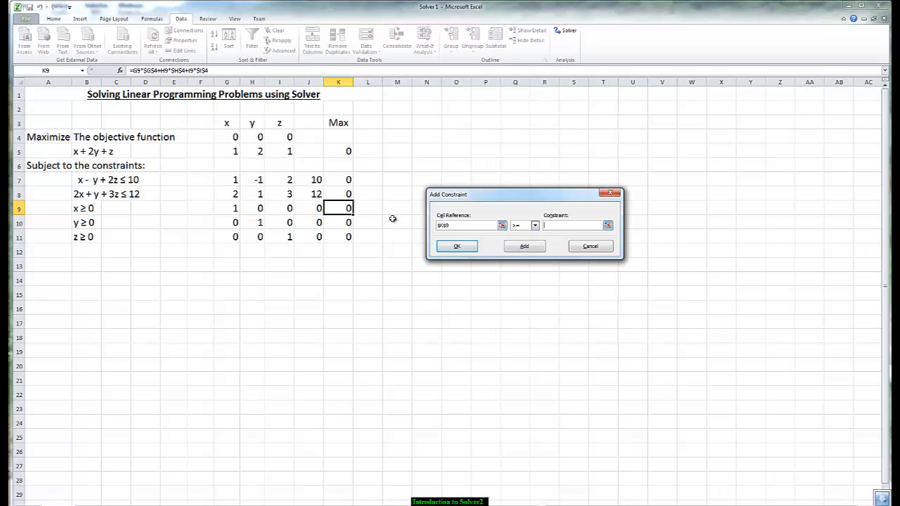
{"action": "left_click", "coordinate": [524, 246]}
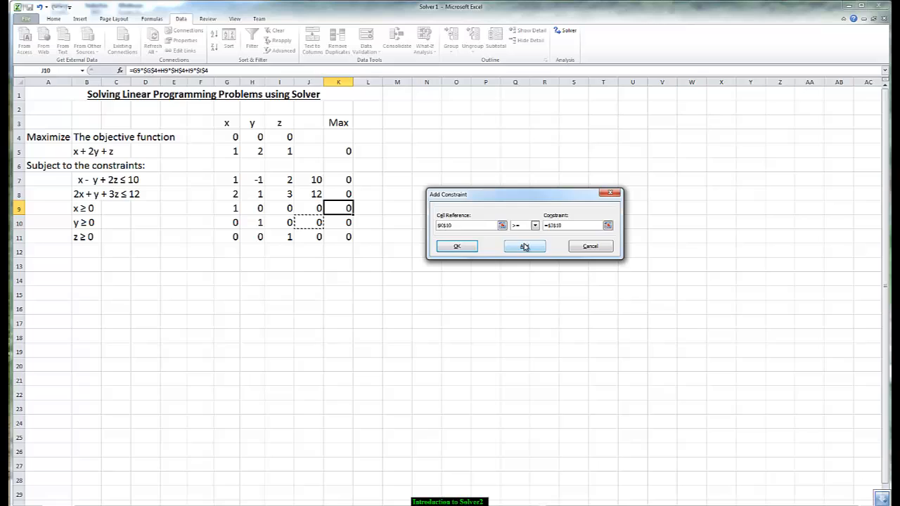
{"action": "left_click", "coordinate": [524, 246]}
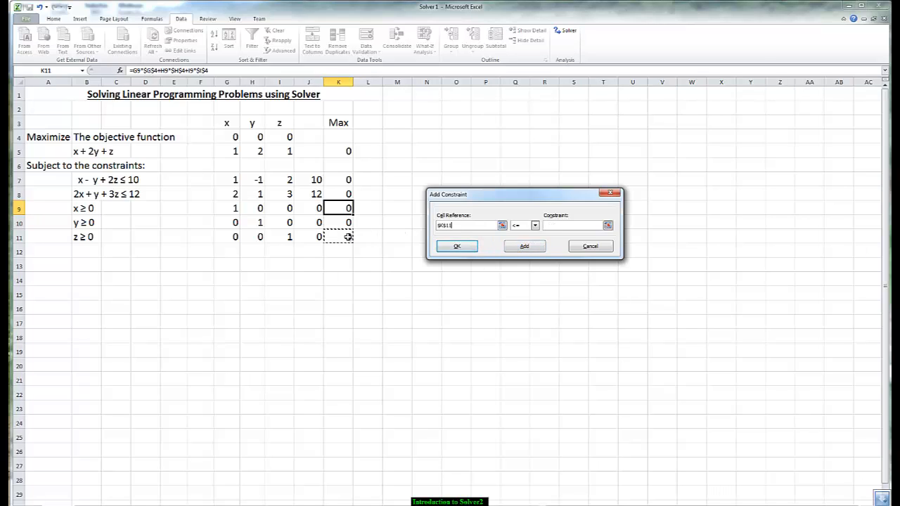
{"action": "left_click", "coordinate": [534, 225]}
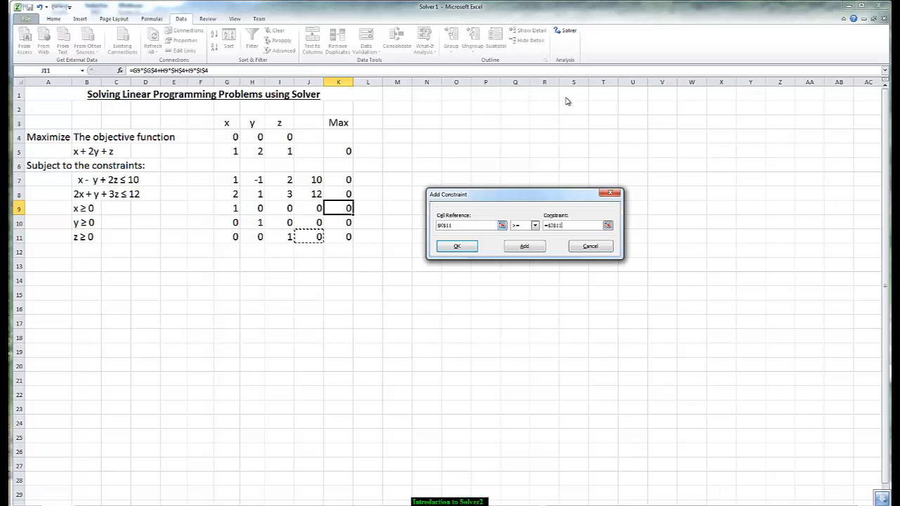
{"action": "left_click", "coordinate": [457, 246]}
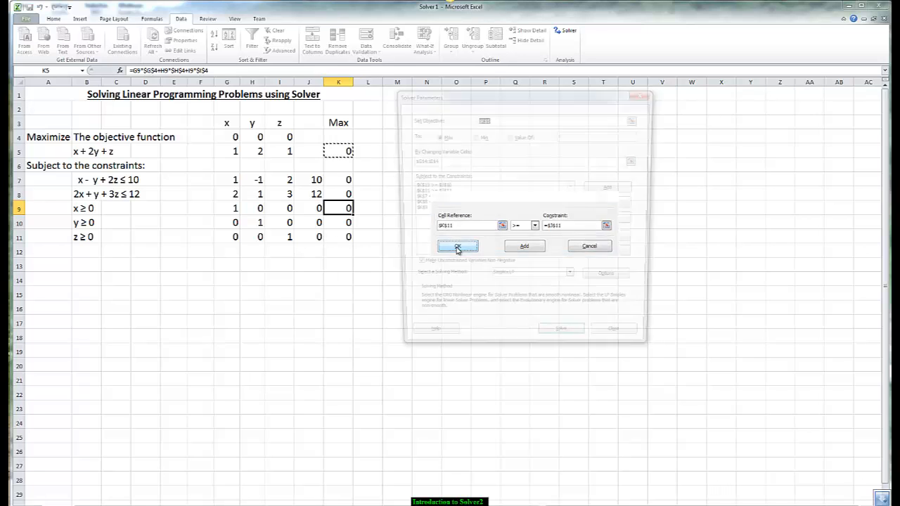
Run Solver with Simplex LP, giving x=0, y=12, z=0 and objective 24.
{"action": "left_click", "coordinate": [457, 246]}
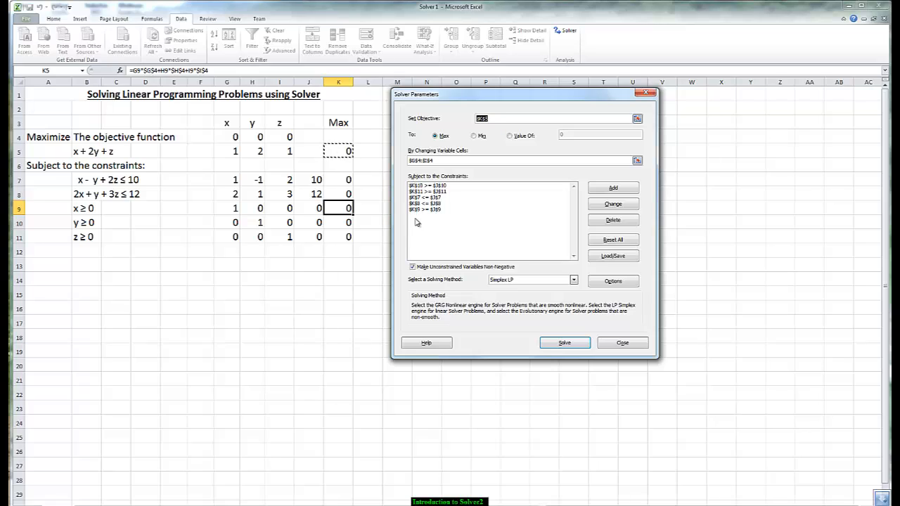
{"action": "mouse_move", "coordinate": [421, 226]}
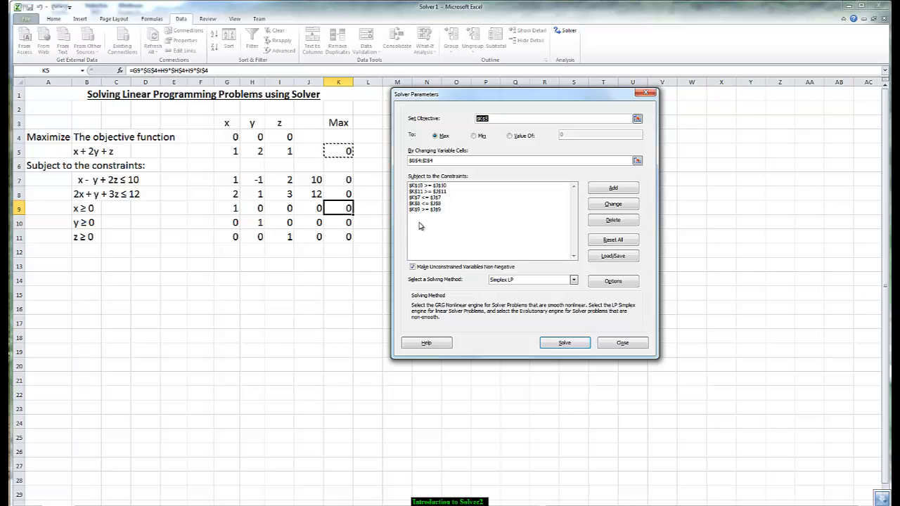
{"action": "mouse_move", "coordinate": [529, 272]}
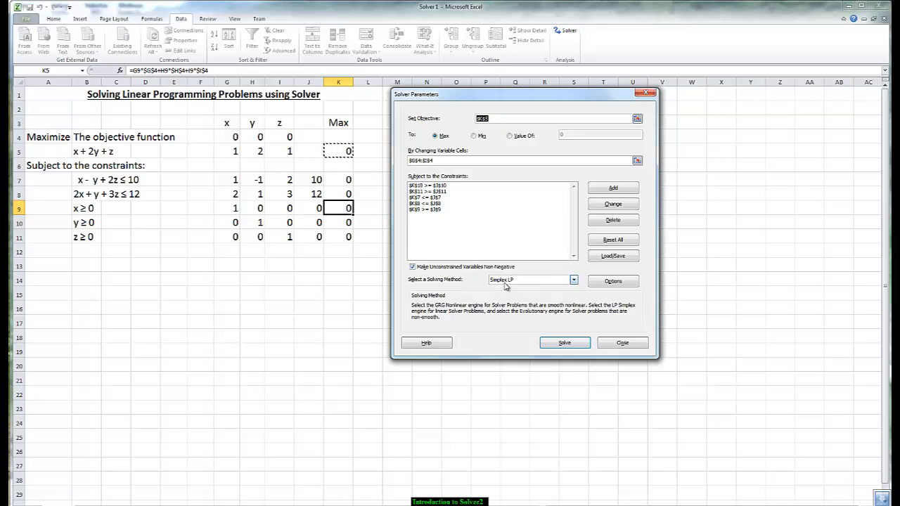
{"action": "mouse_move", "coordinate": [516, 288]}
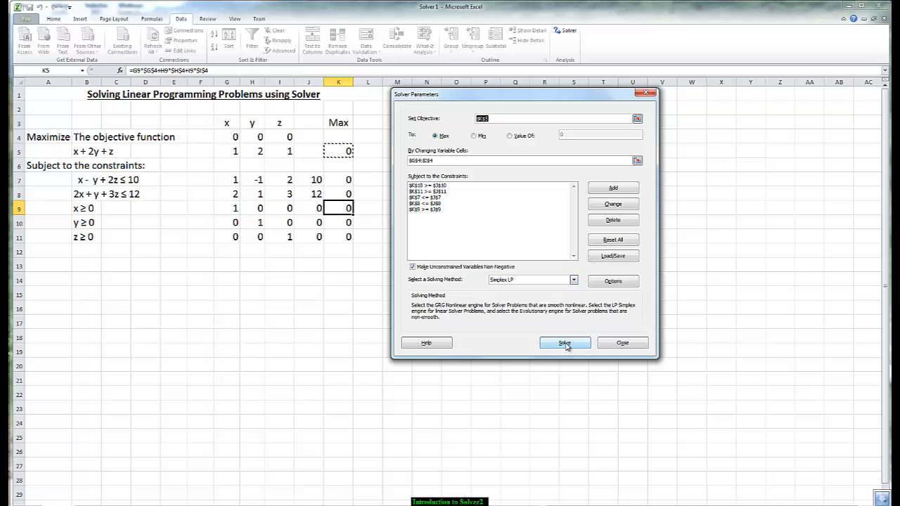
{"action": "left_click", "coordinate": [564, 343]}
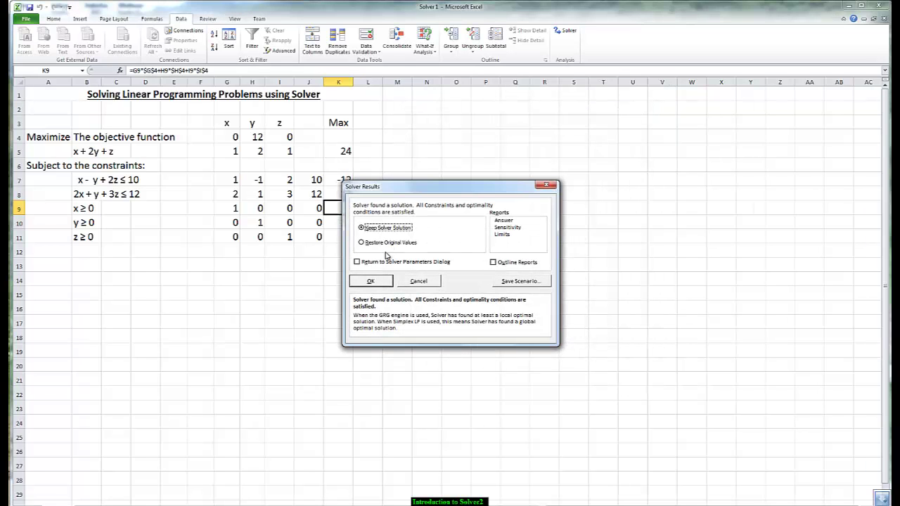
Keep Solver's solution and bring up the Font Color choices.
{"action": "left_click", "coordinate": [371, 281]}
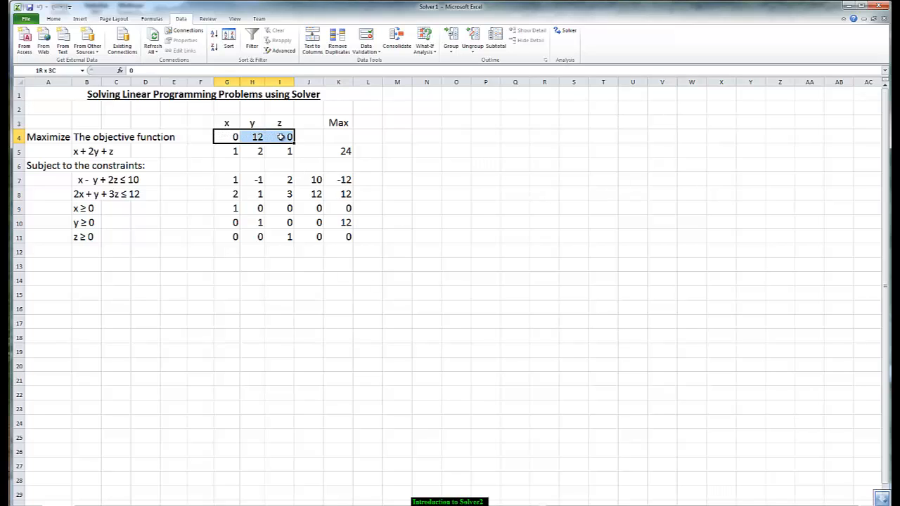
{"action": "left_click", "coordinate": [53, 18]}
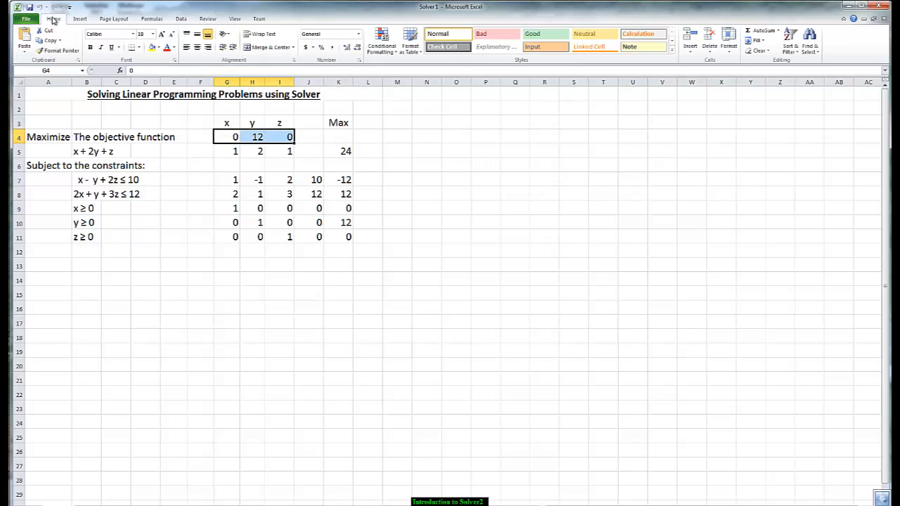
{"action": "left_click", "coordinate": [172, 48]}
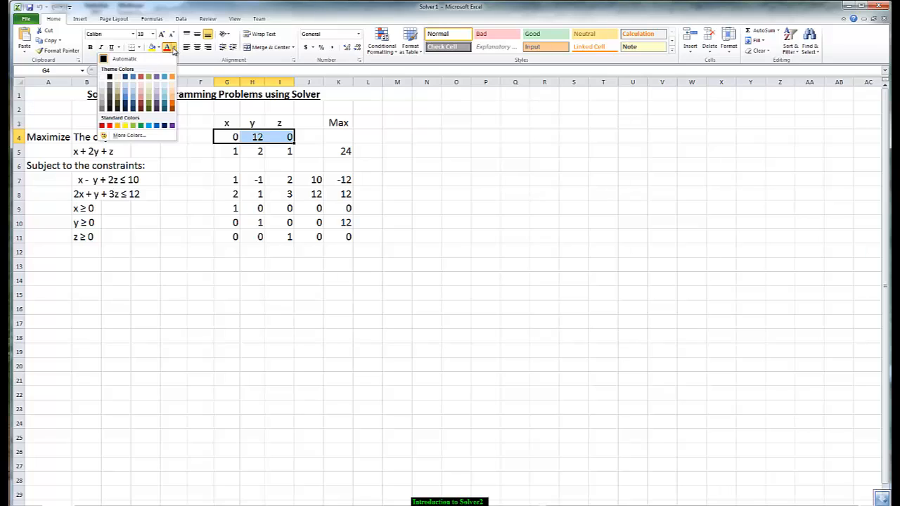